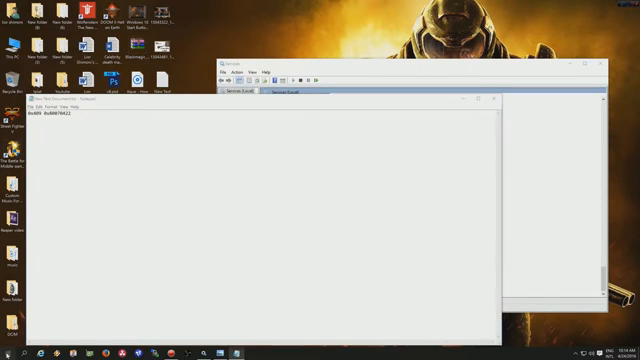
# - Search the Start menu for "services" to find the Services app
pyautogui.click(8, 344)
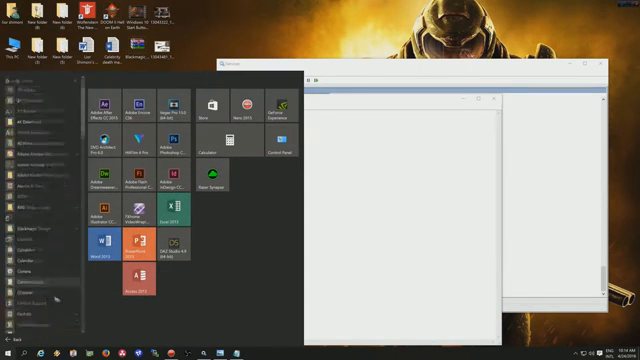
pyautogui.scroll(-3)
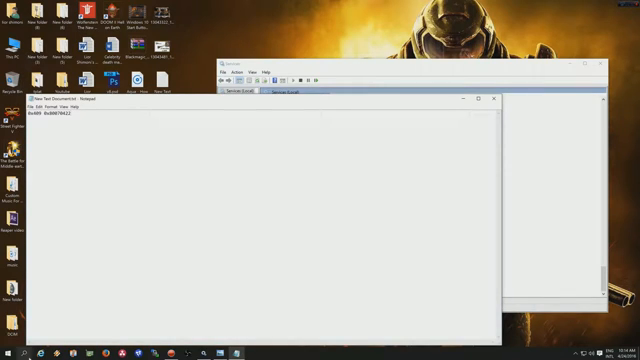
pyautogui.click(8, 350)
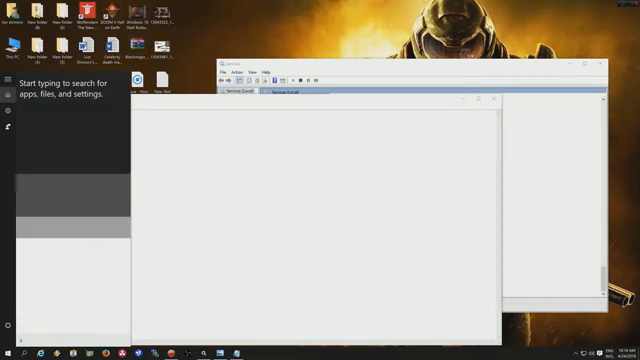
pyautogui.write('services')
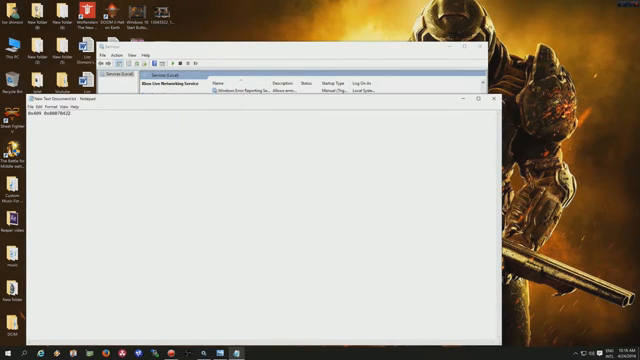
# - Select the entire first line of the Notepad note
pyautogui.tripleClick(60, 124)
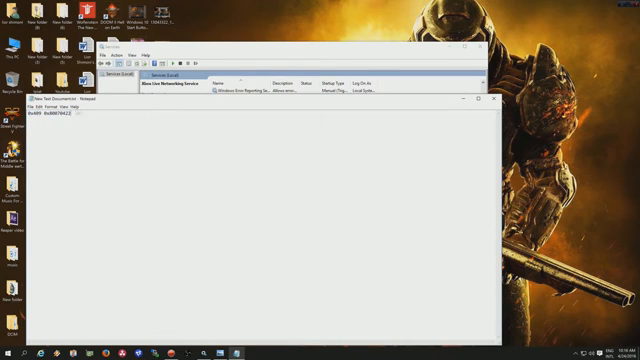
pyautogui.tripleClick(56, 122)
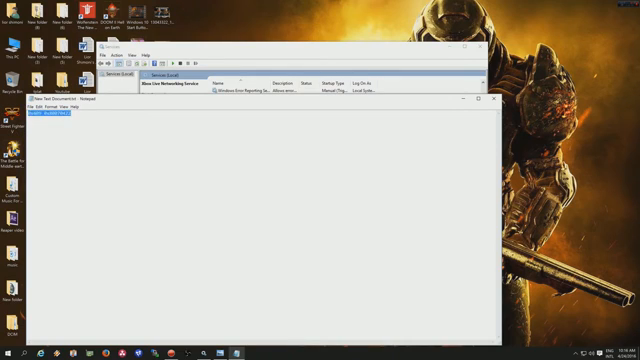